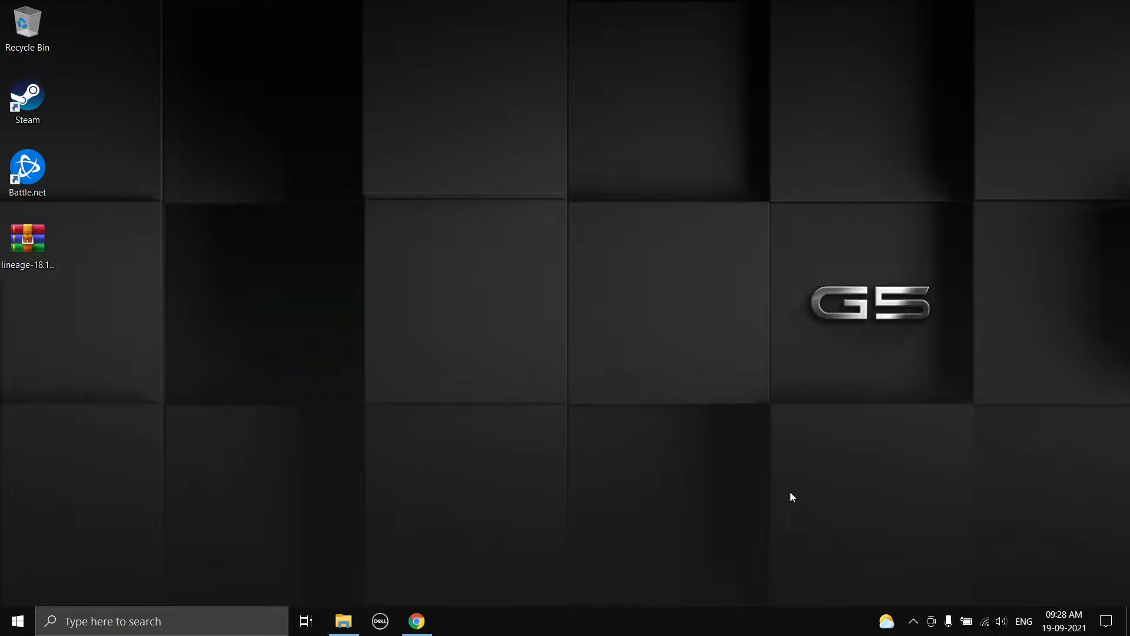
mouse_move(697, 447)
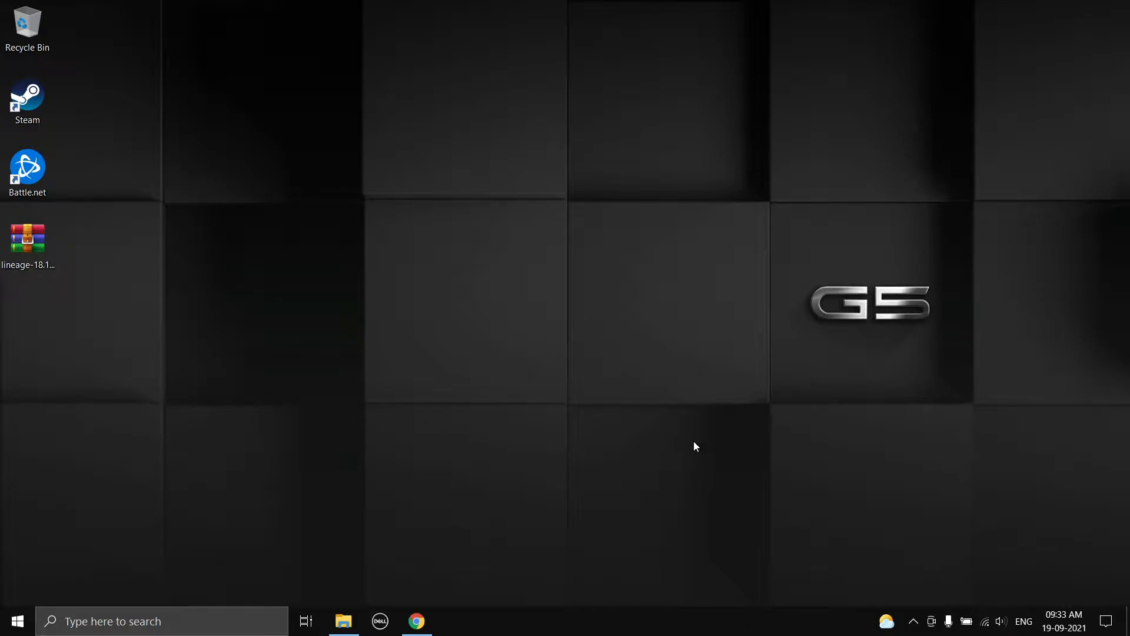
- Bring up the LineageOS 18.1 Galaxy J5 XDA thread and reach its j53gxx Downloads section
left_click(416, 622)
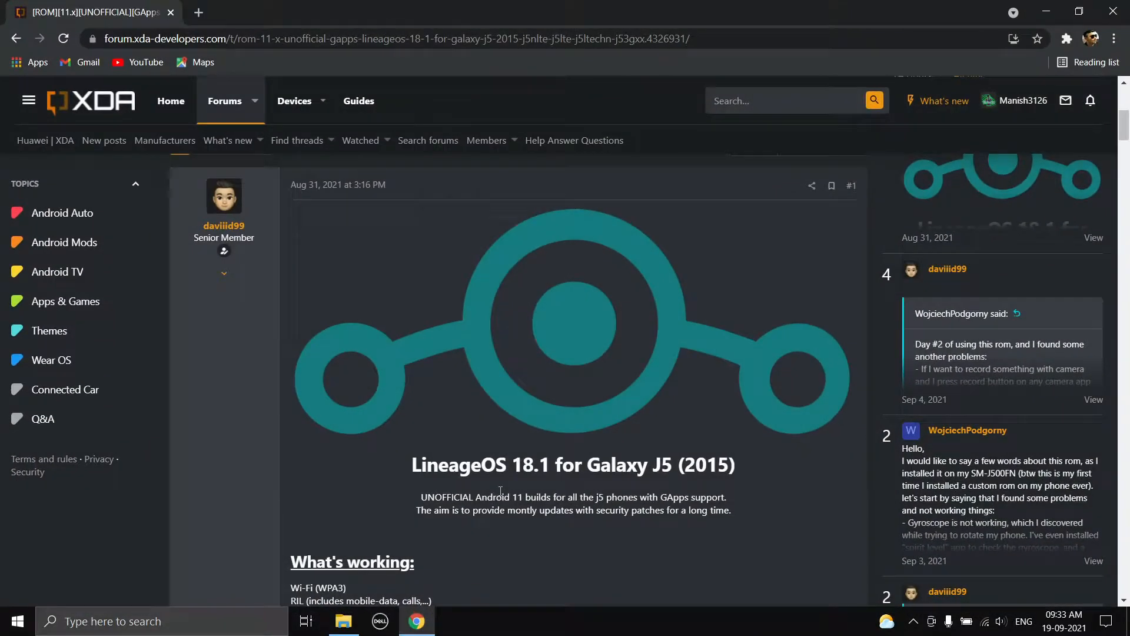
mouse_move(259, 297)
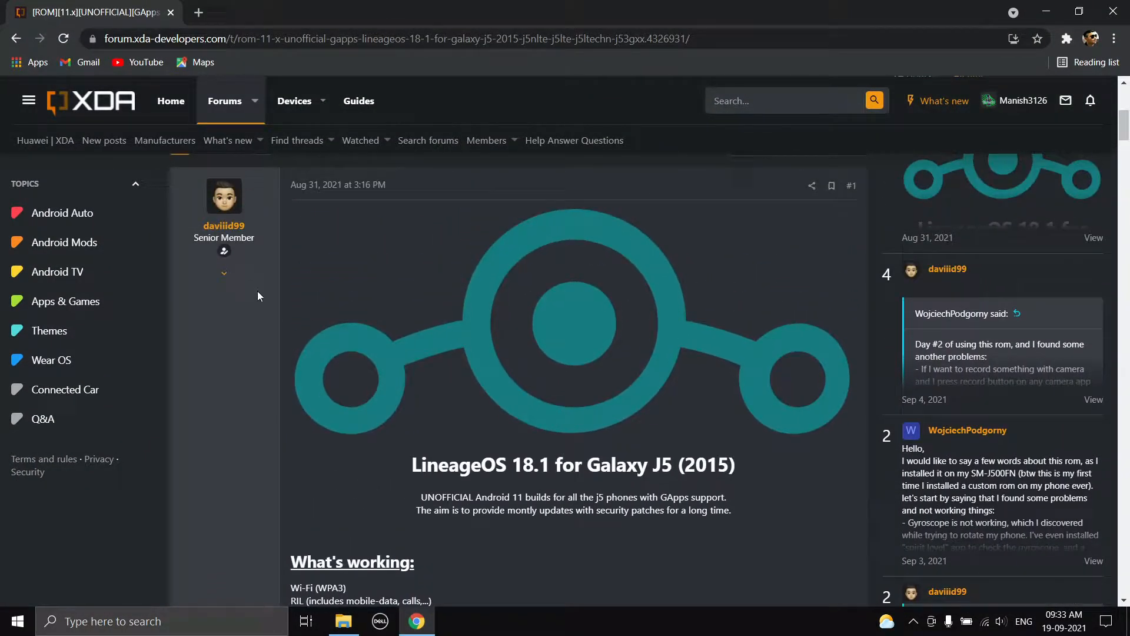
mouse_move(332, 266)
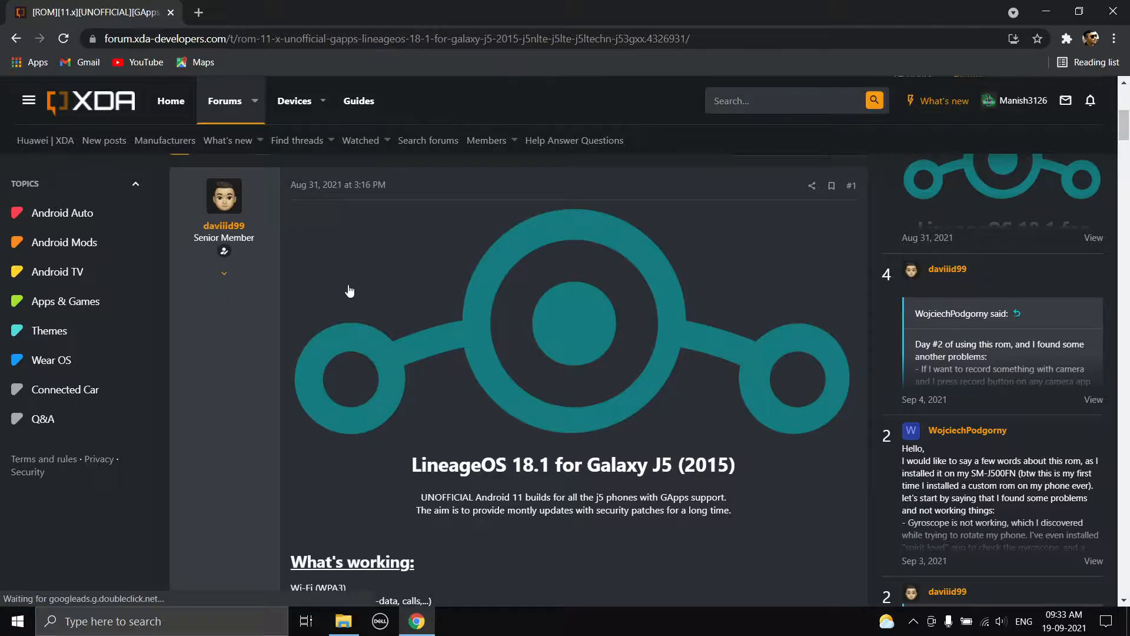
mouse_move(358, 292)
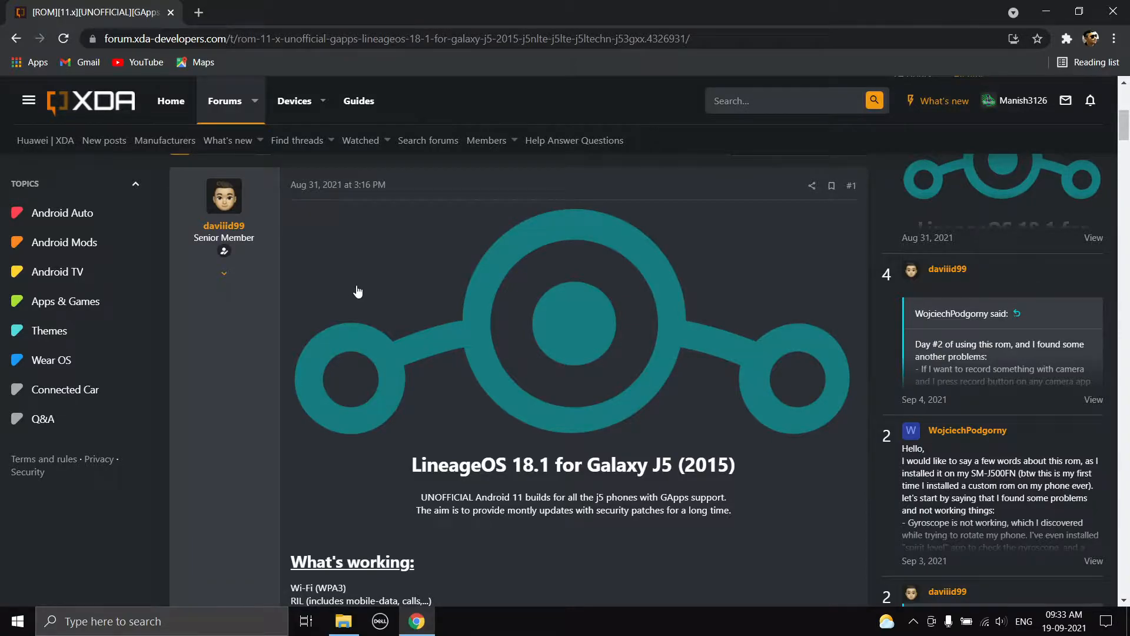
scroll("down", 3)
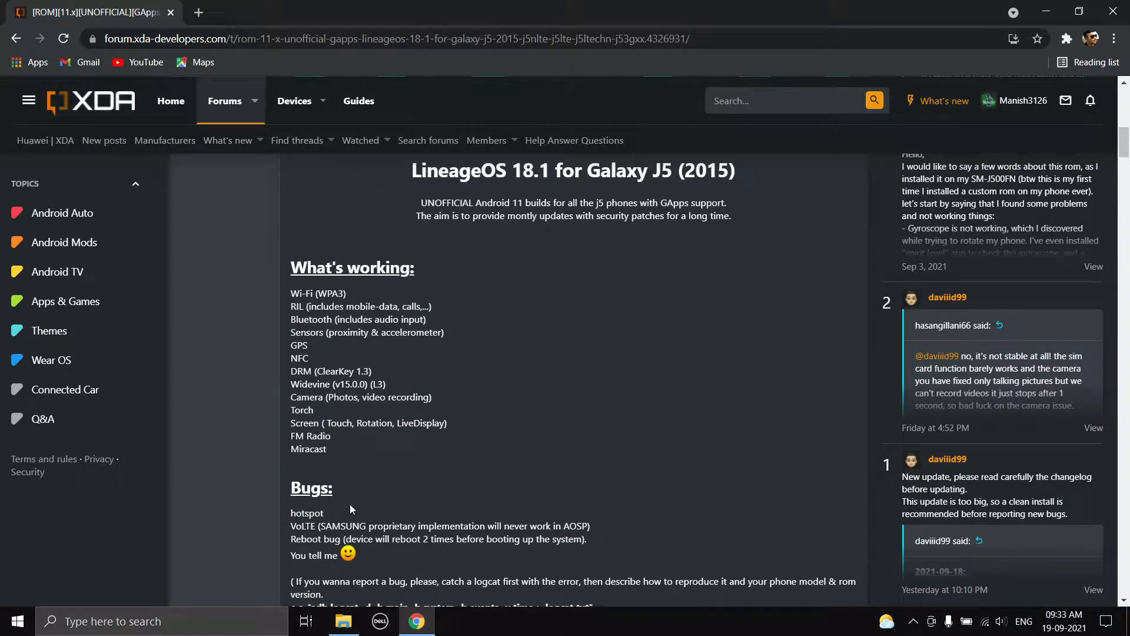
mouse_move(500, 460)
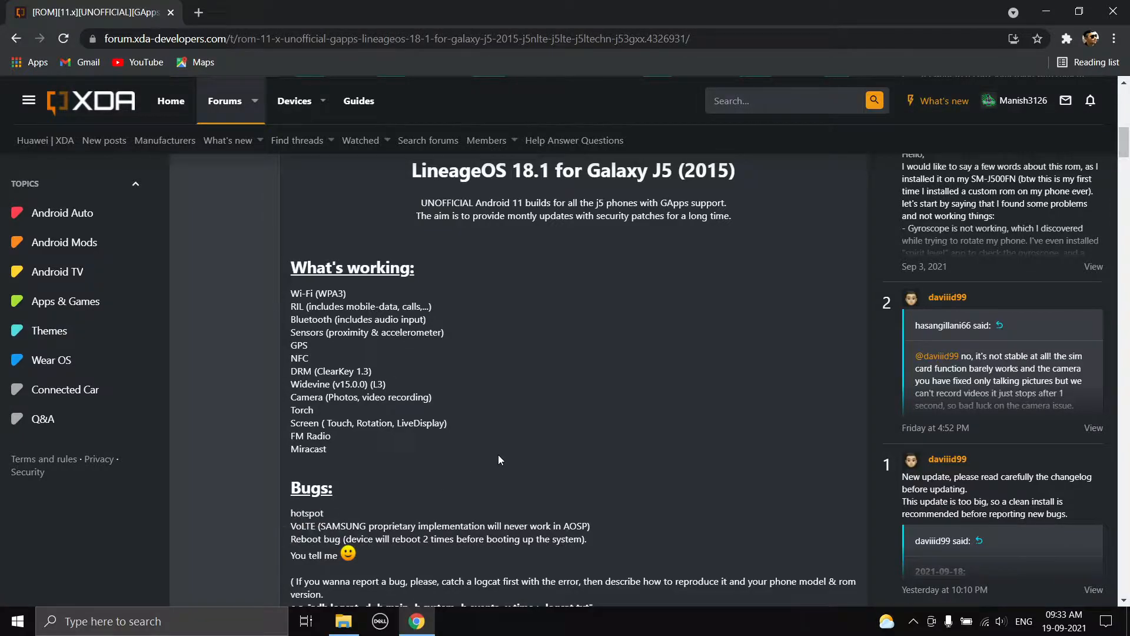
scroll("down", 3)
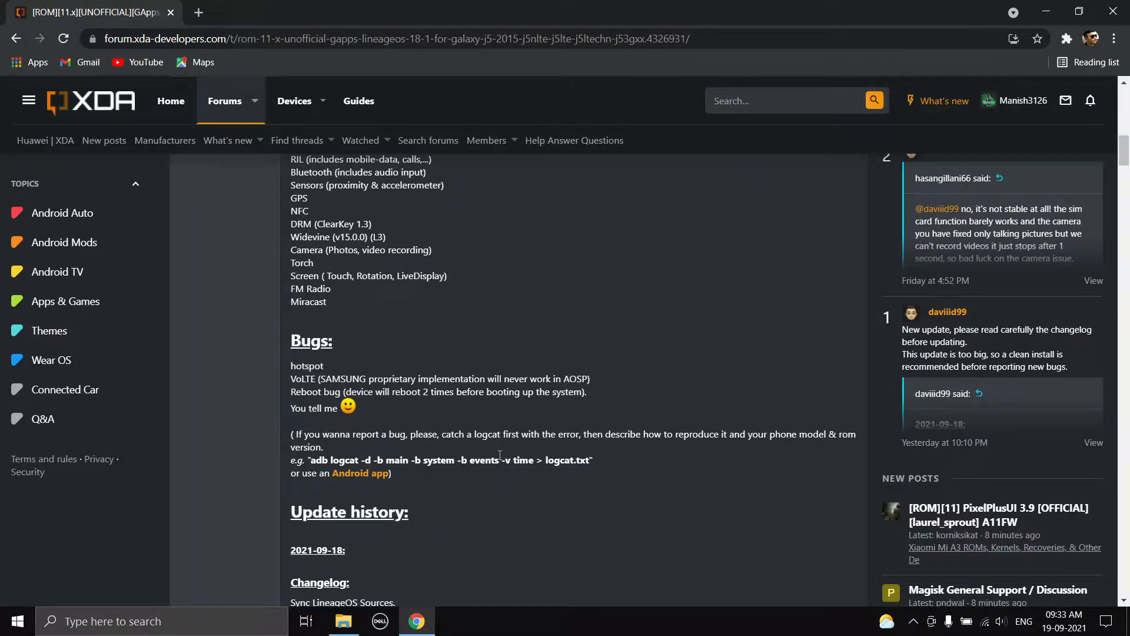
scroll("down", 3)
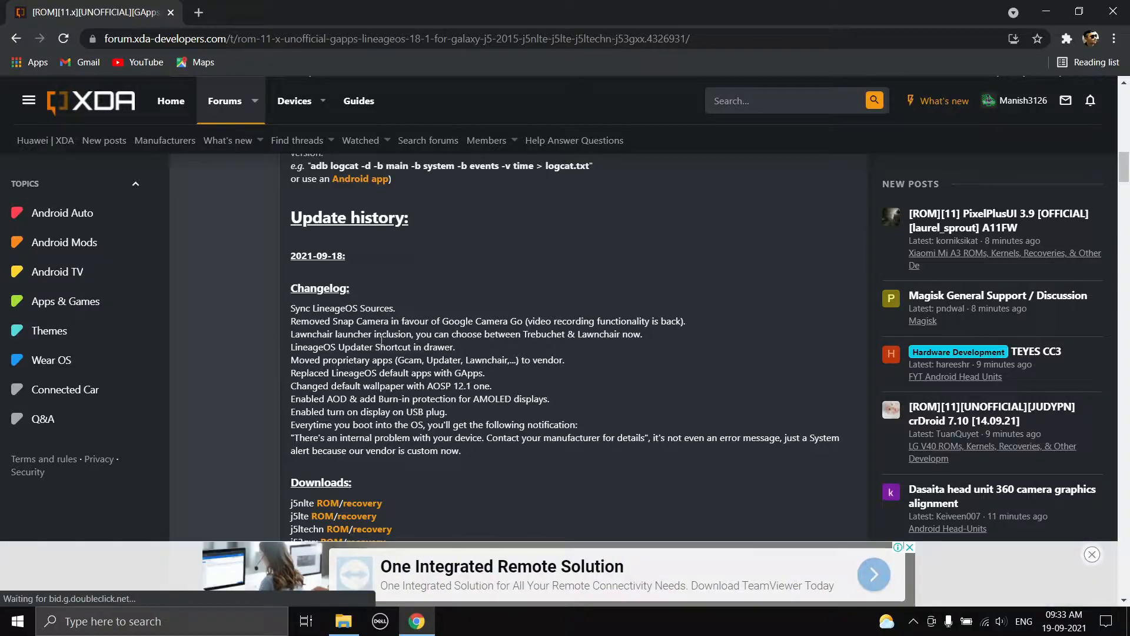
scroll("down", 3)
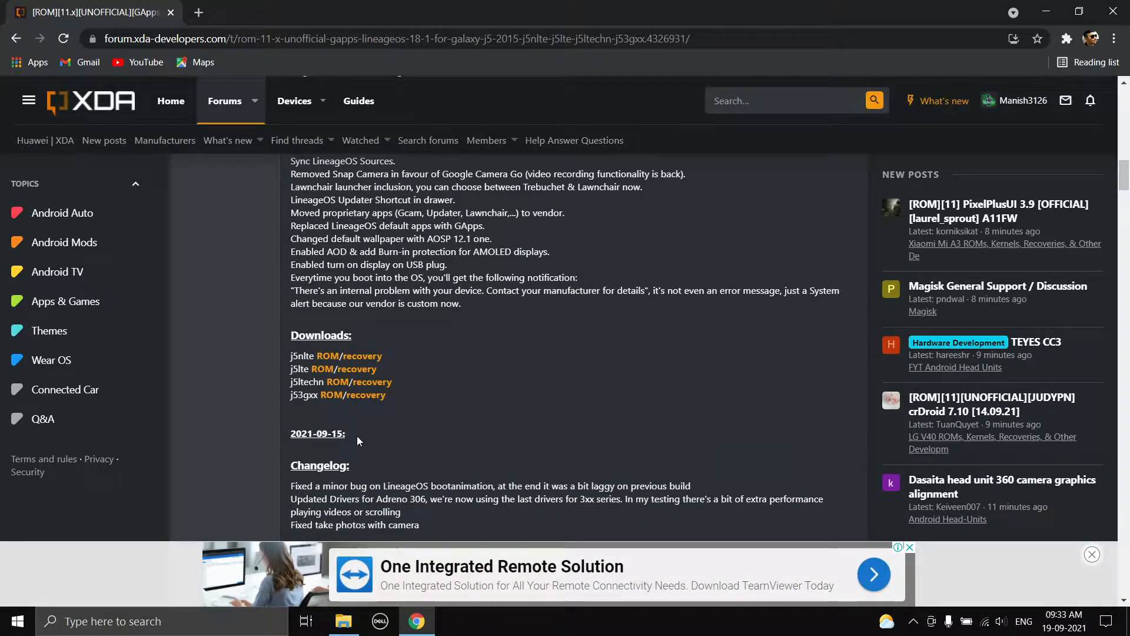
mouse_move(410, 367)
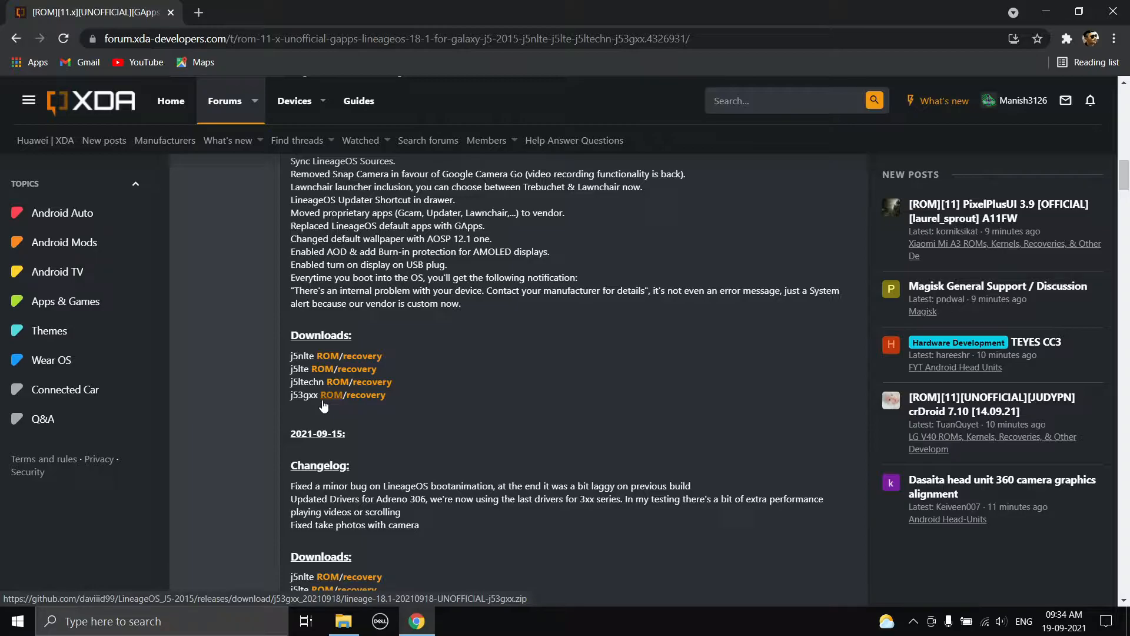
mouse_move(433, 405)
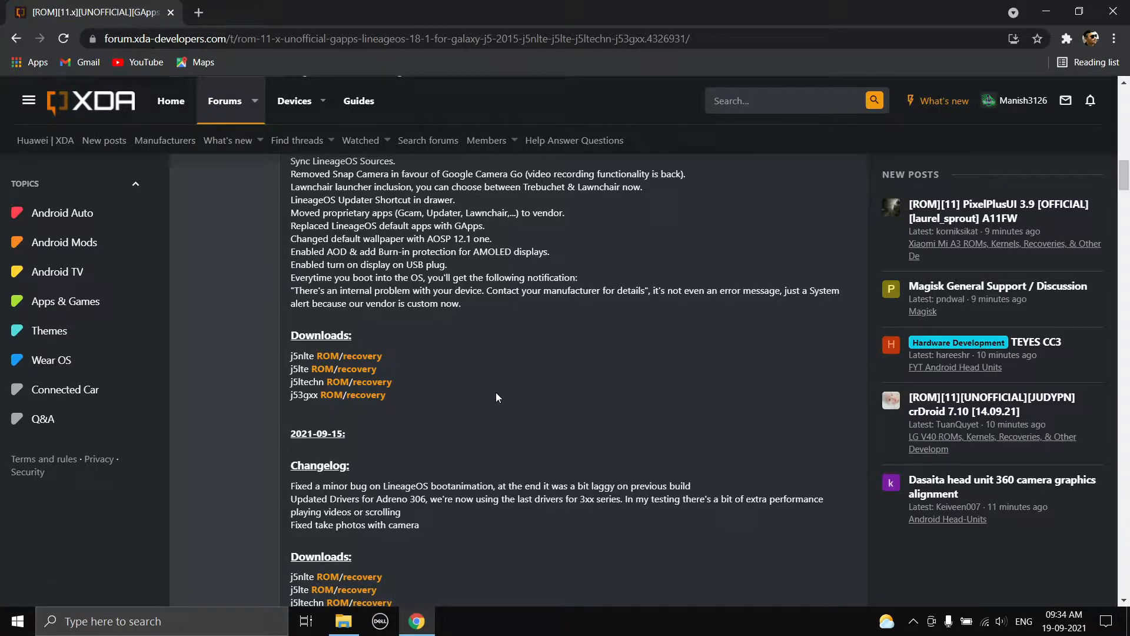
mouse_move(831, 252)
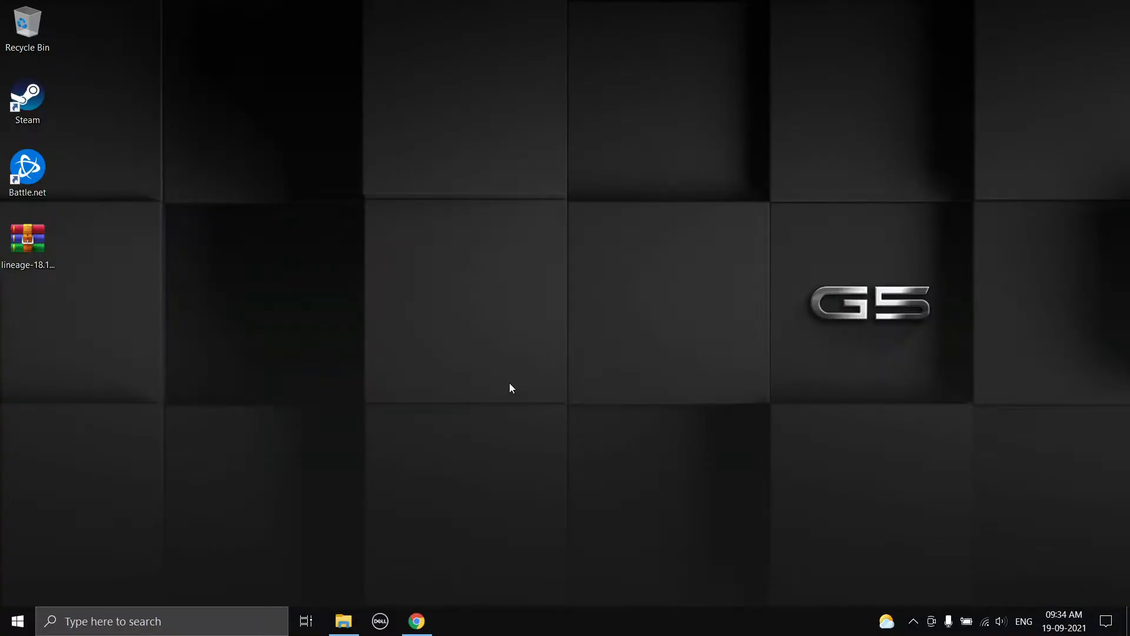
- Put Chrome away and select the downloaded LineageOS 18.1 zip on the desktop
left_click(29, 237)
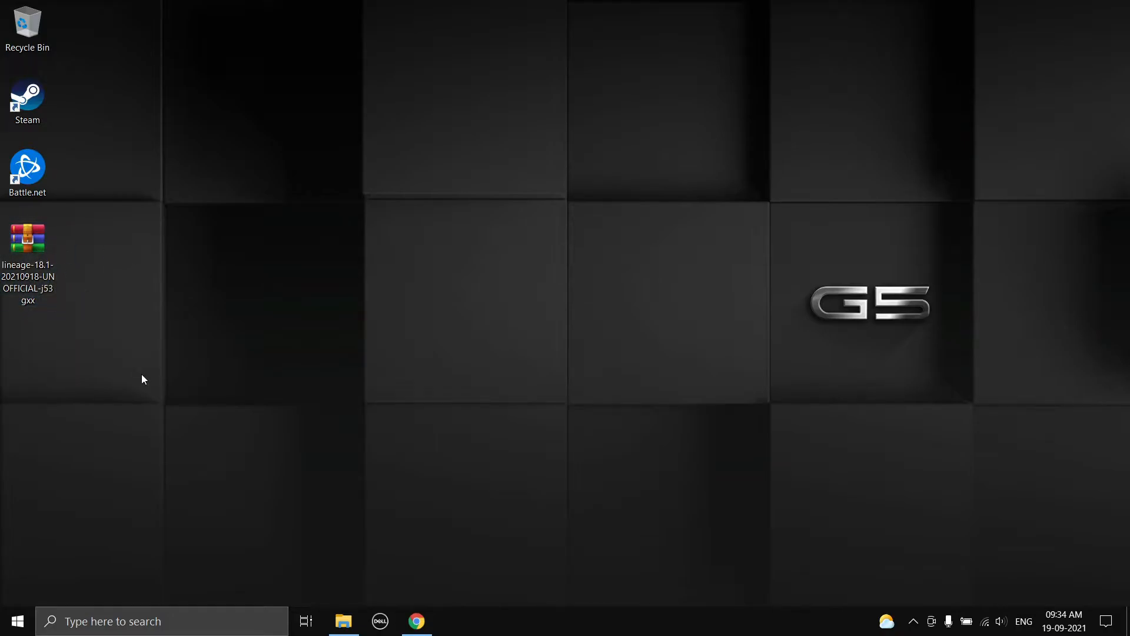
- Show SD card folder 11 on SM-J500H holding the Magisk v23 zip and LineageOS ROM zip
left_click(344, 622)
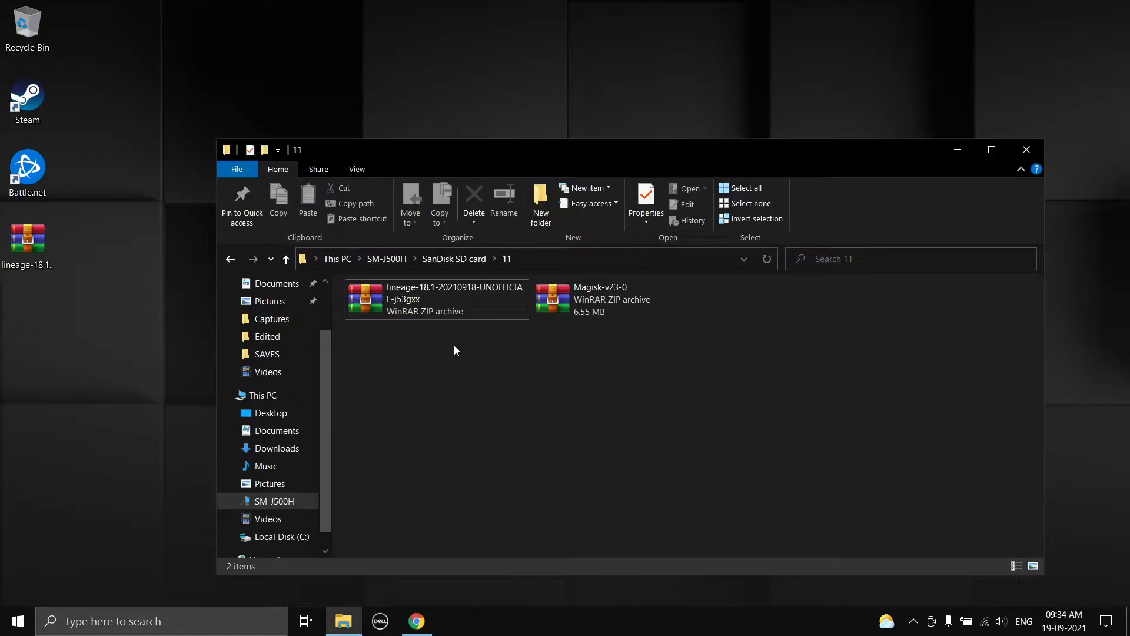
mouse_move(426, 299)
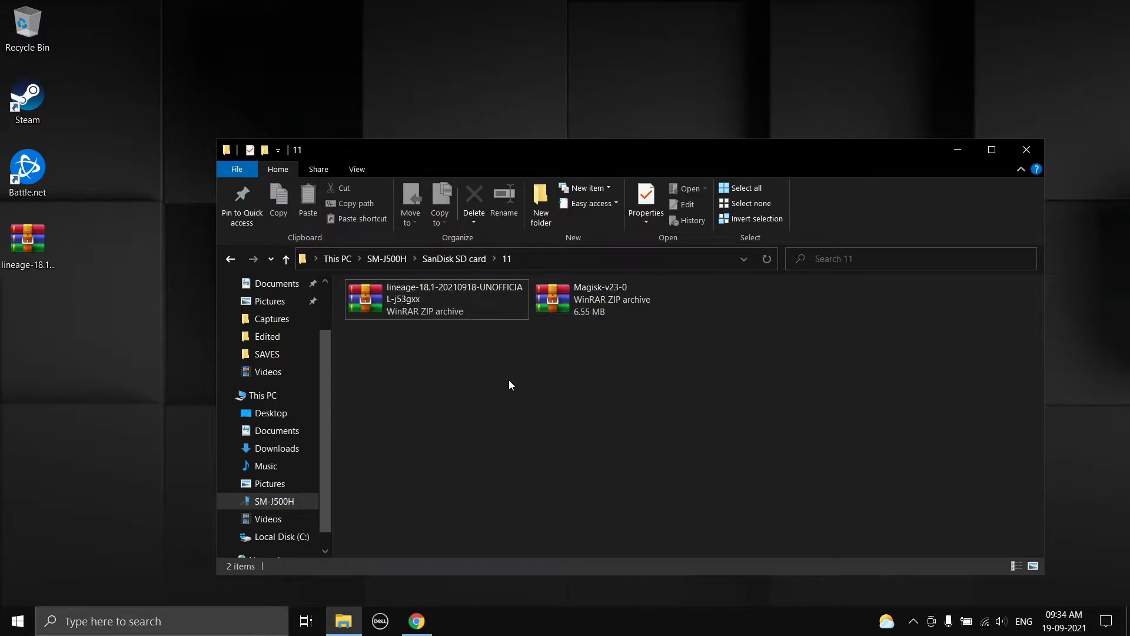
left_click(602, 299)
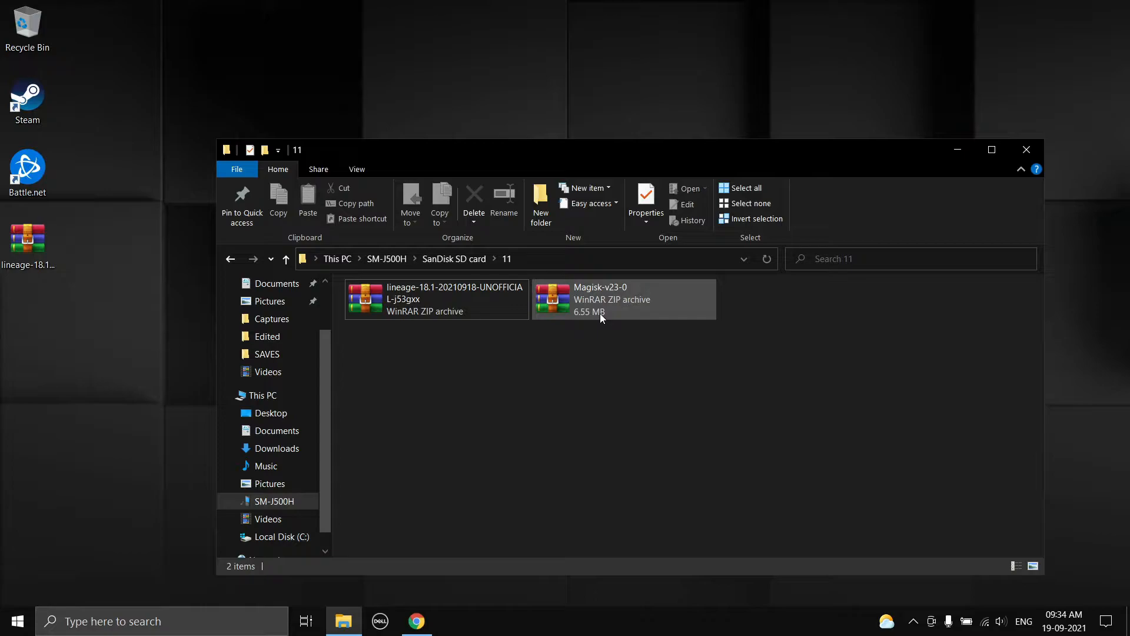
left_click(622, 299)
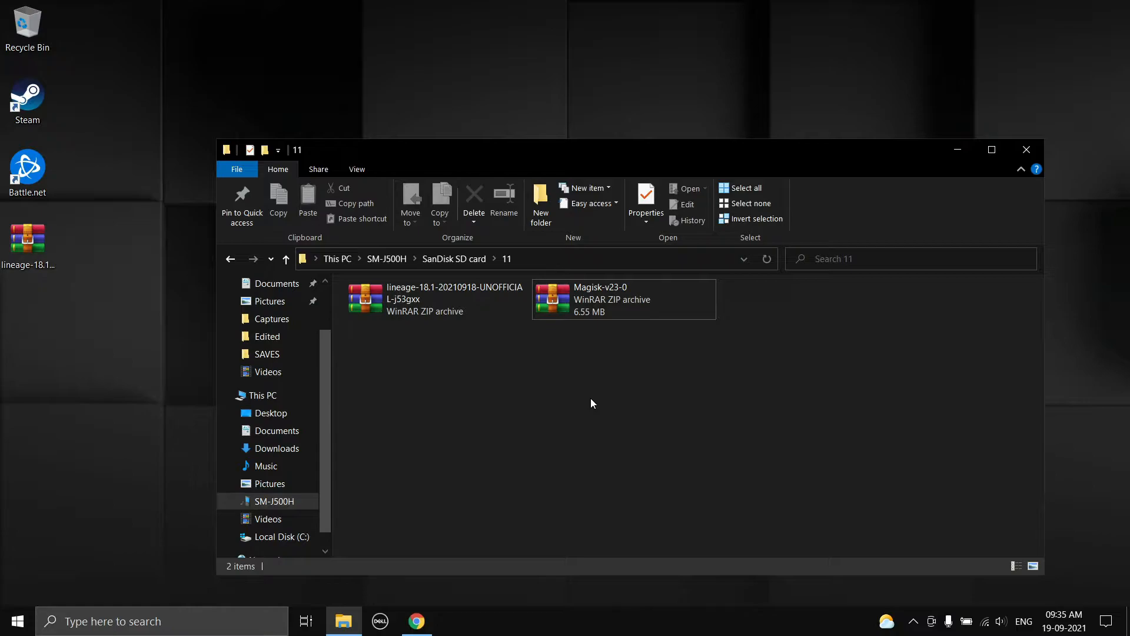
mouse_move(565, 394)
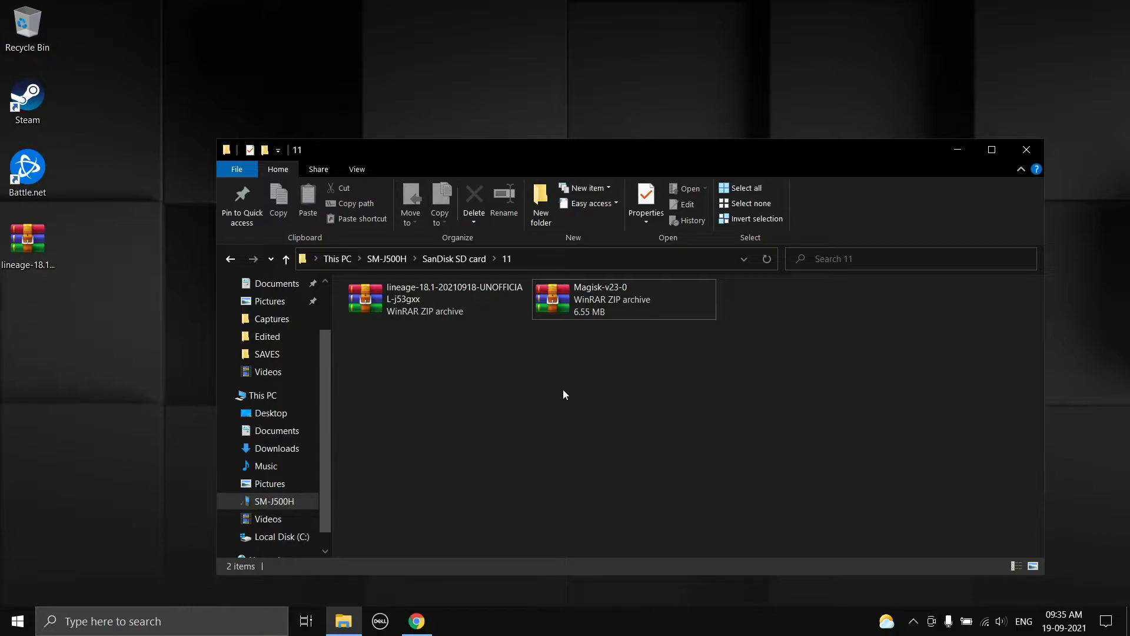
left_click(449, 299)
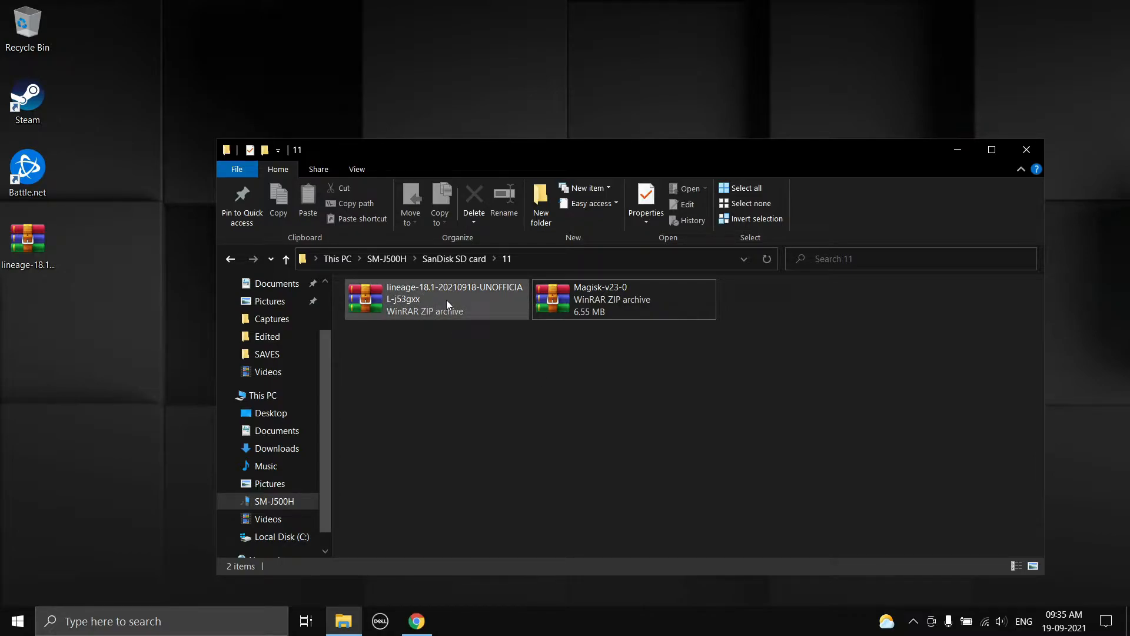